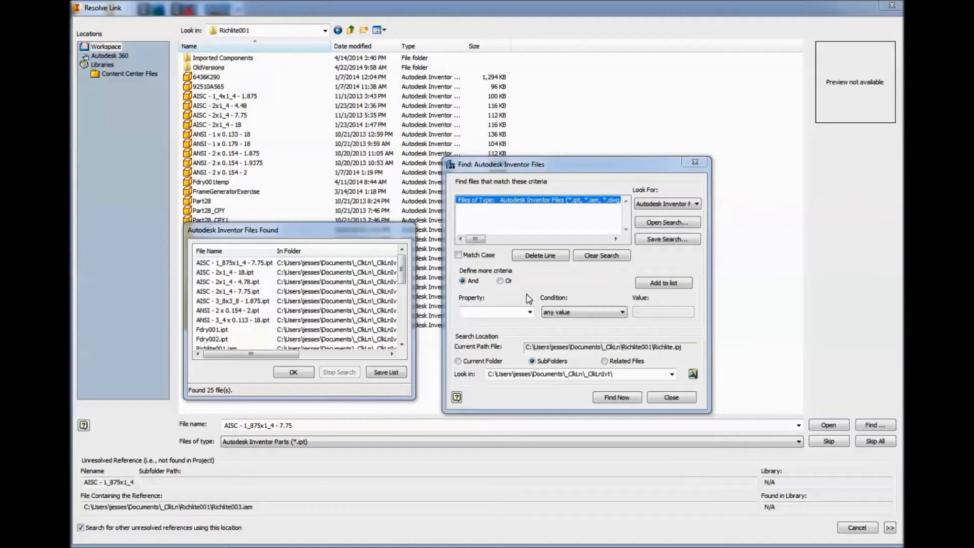
mouse_move(528, 312)
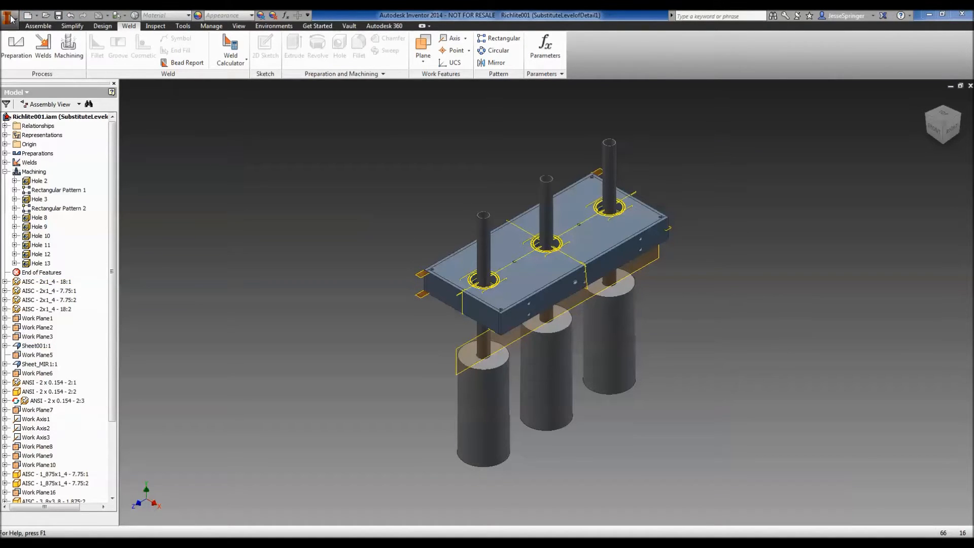
Start a Pack and Go export of the Richlite001 assembly from the file menu.
left_click(10, 15)
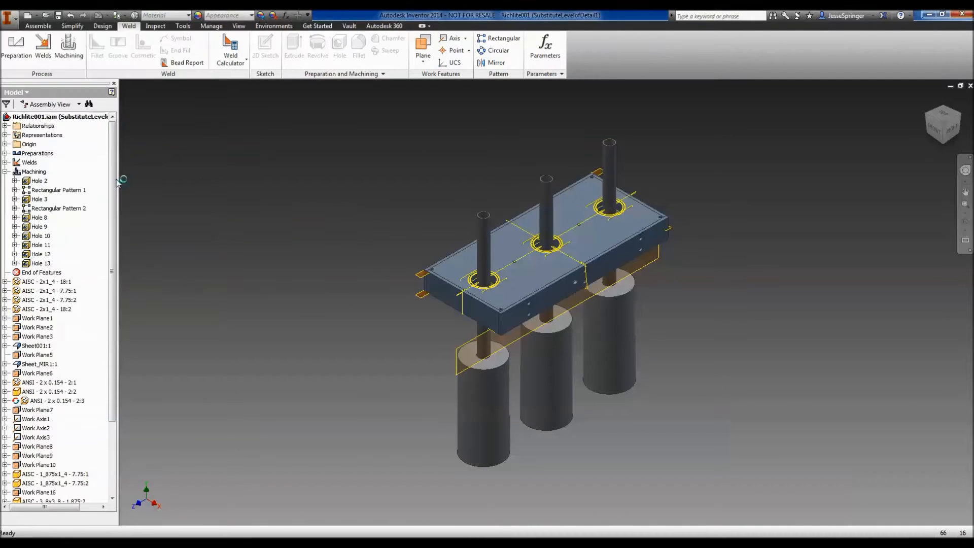
left_click(9, 21)
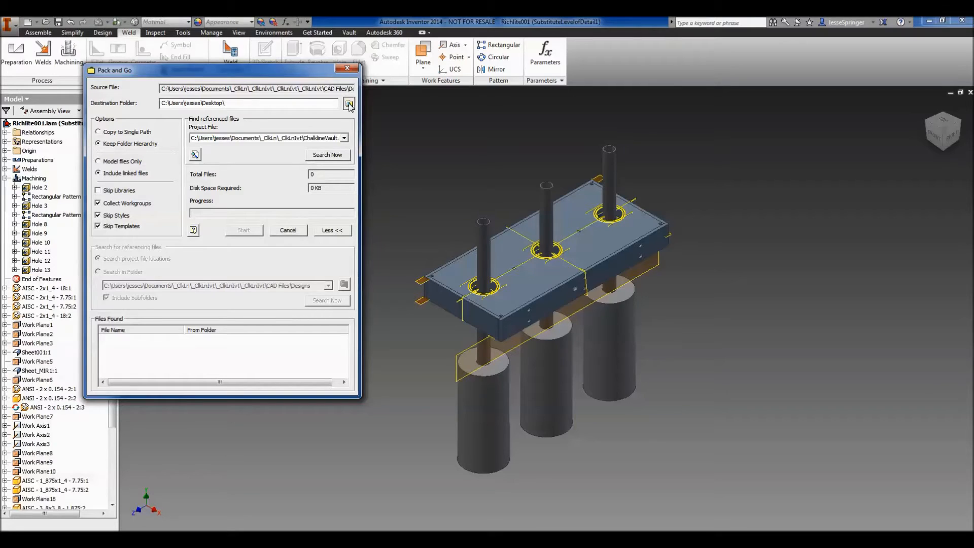
Create a new 'Pack N Go' folder on the Desktop as the package destination.
left_click(349, 103)
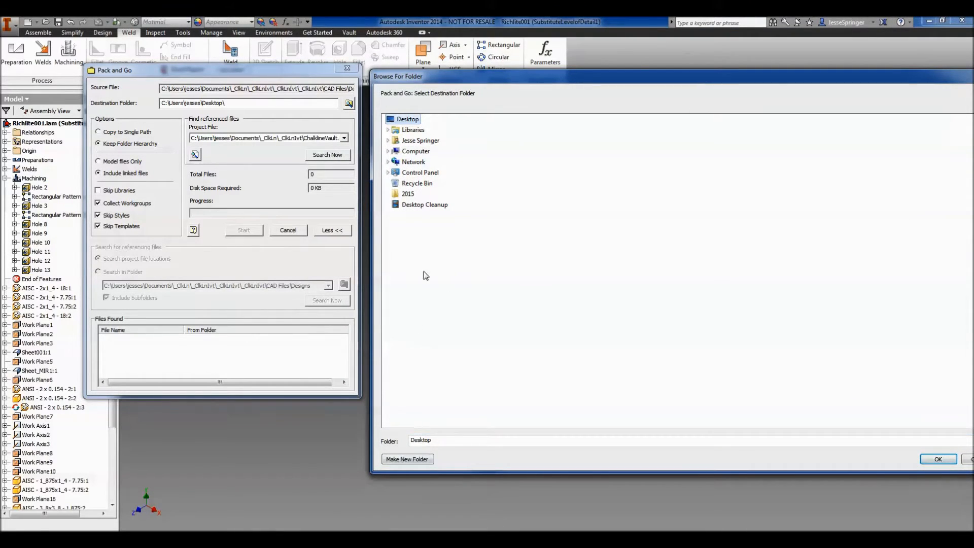
left_click(407, 459)
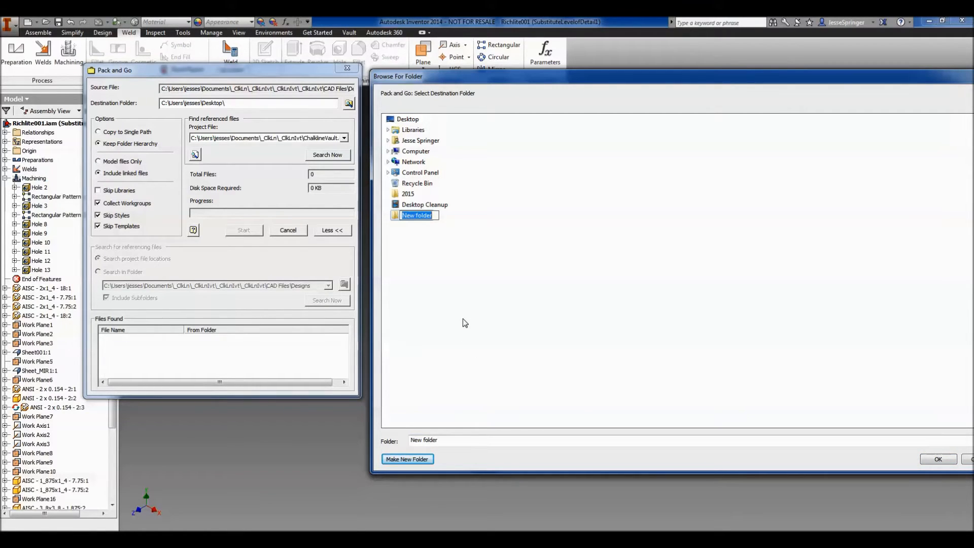
type("Pack N Go")
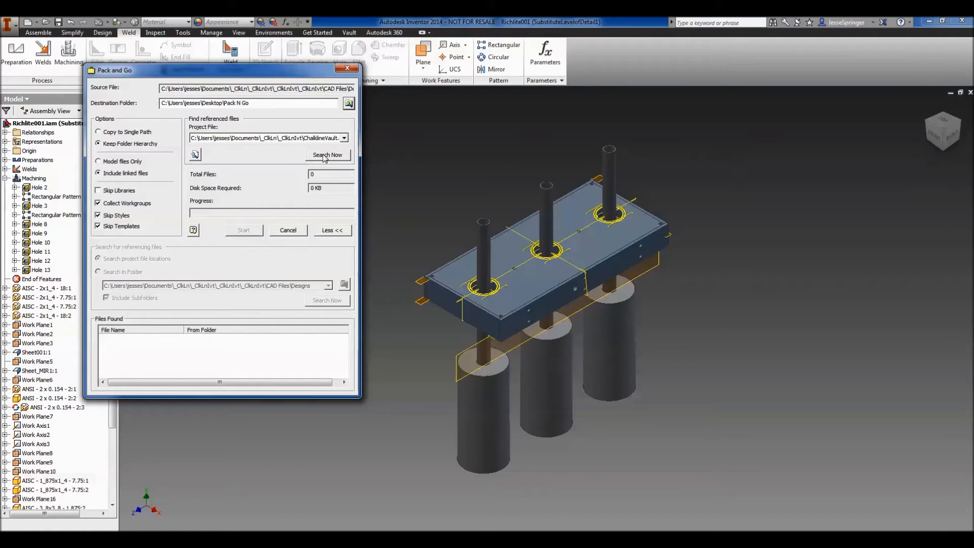
Search for the 16 referenced files and copy them into the Pack N Go folder.
left_click(327, 154)
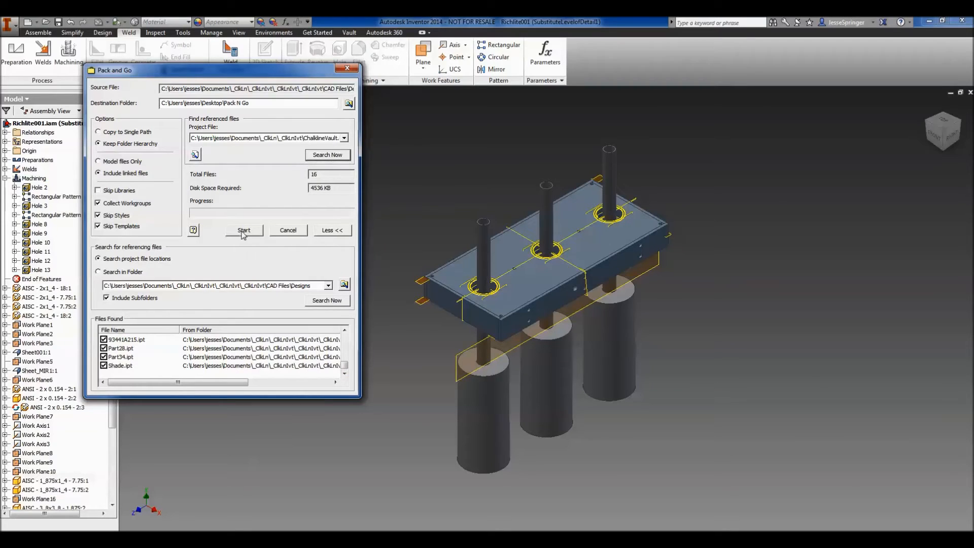
left_click(244, 230)
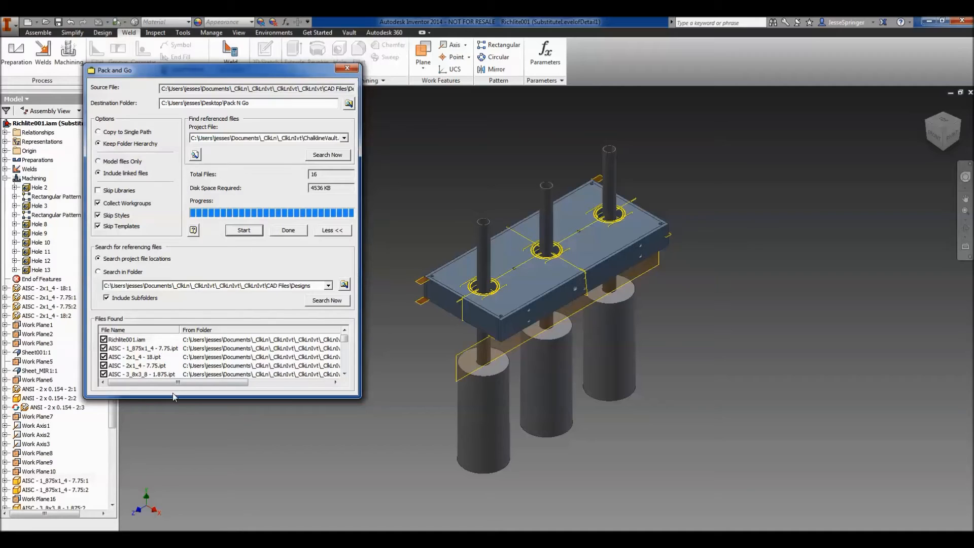
mouse_move(254, 255)
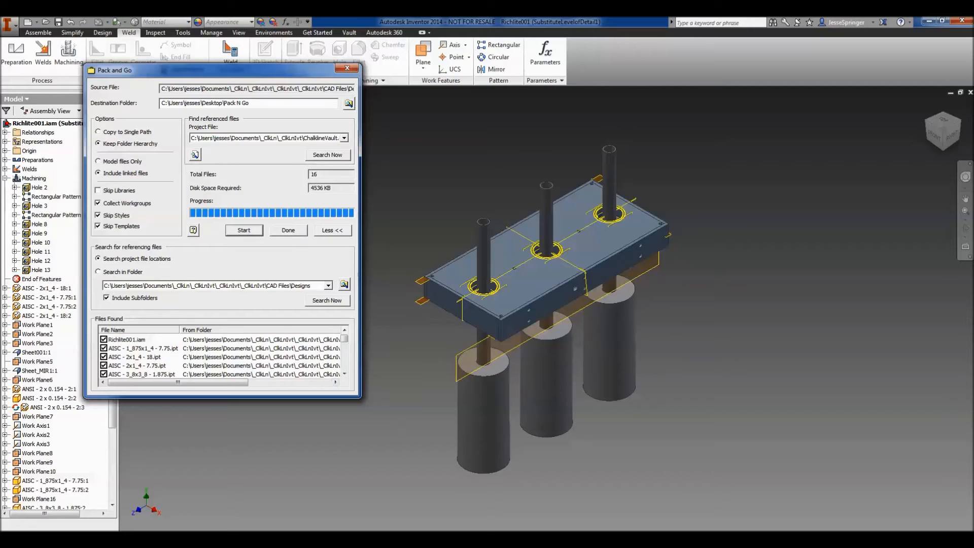
right_click(920, 535)
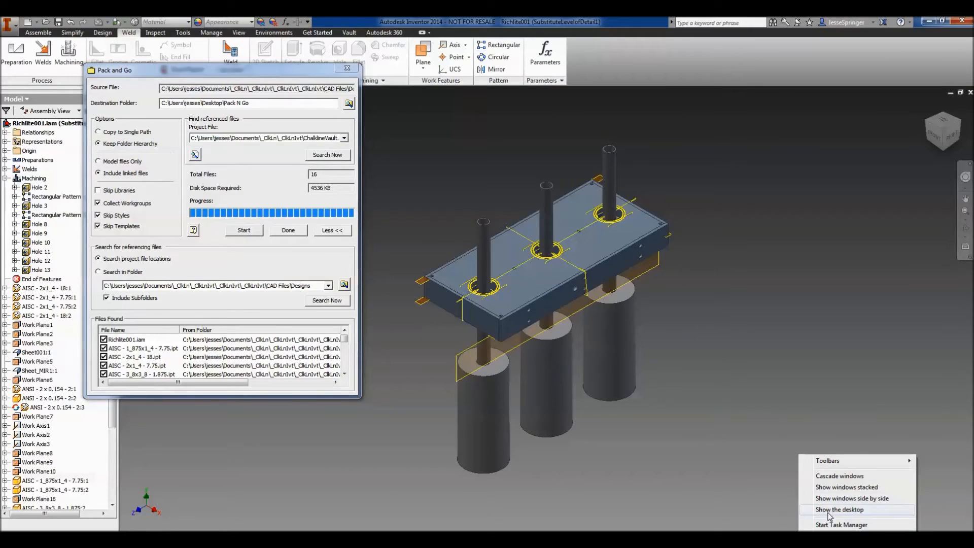
Browse the Pack N Go folder's Workspace and CAD Files subfolders, then return to its top level.
left_click(840, 509)
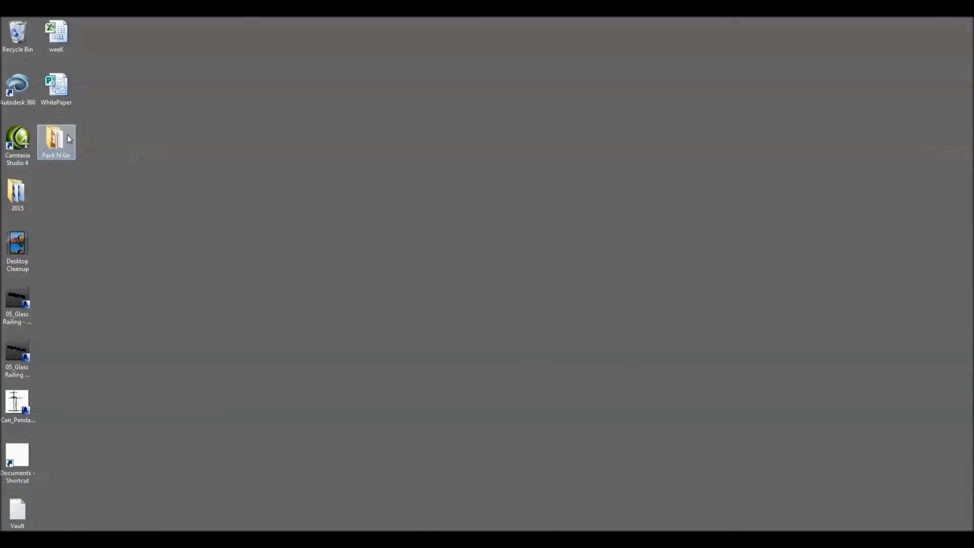
double_click(56, 138)
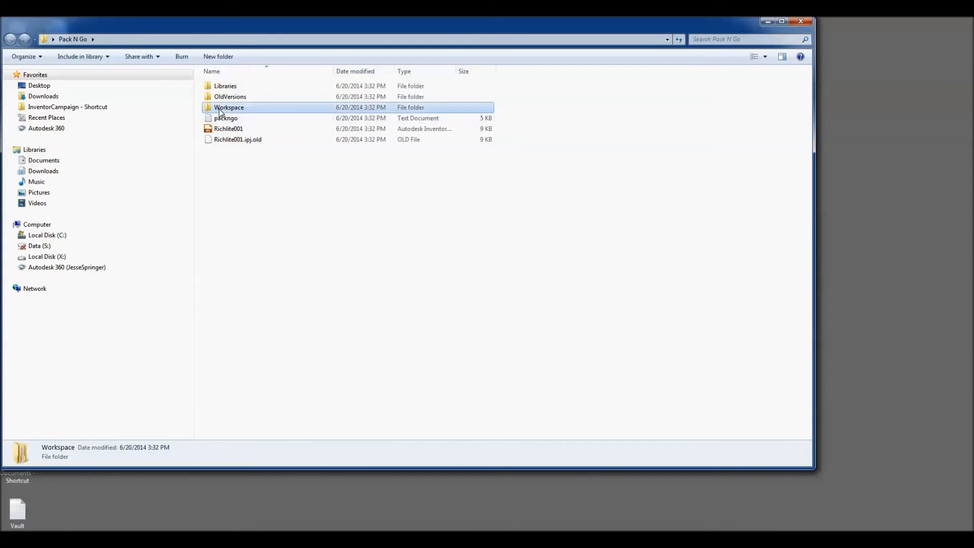
double_click(228, 107)
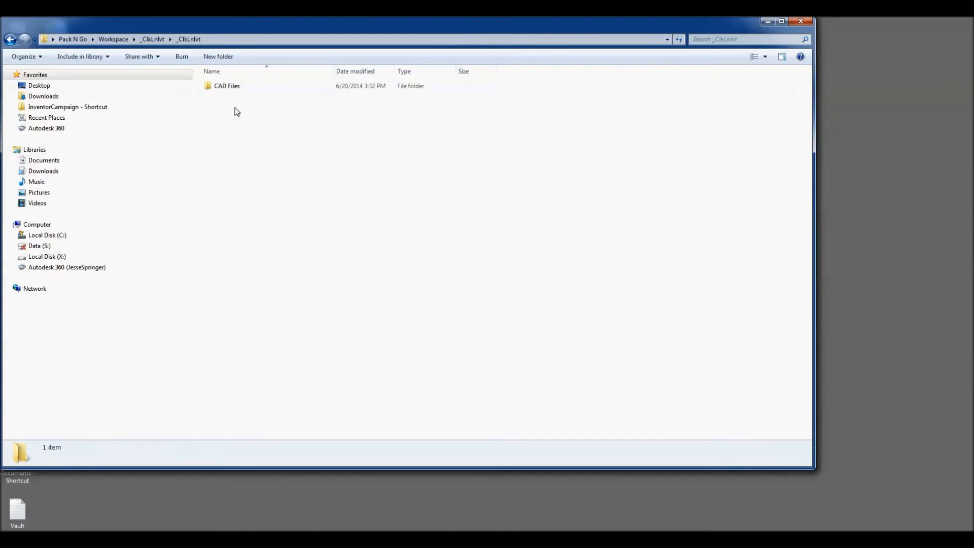
double_click(226, 85)
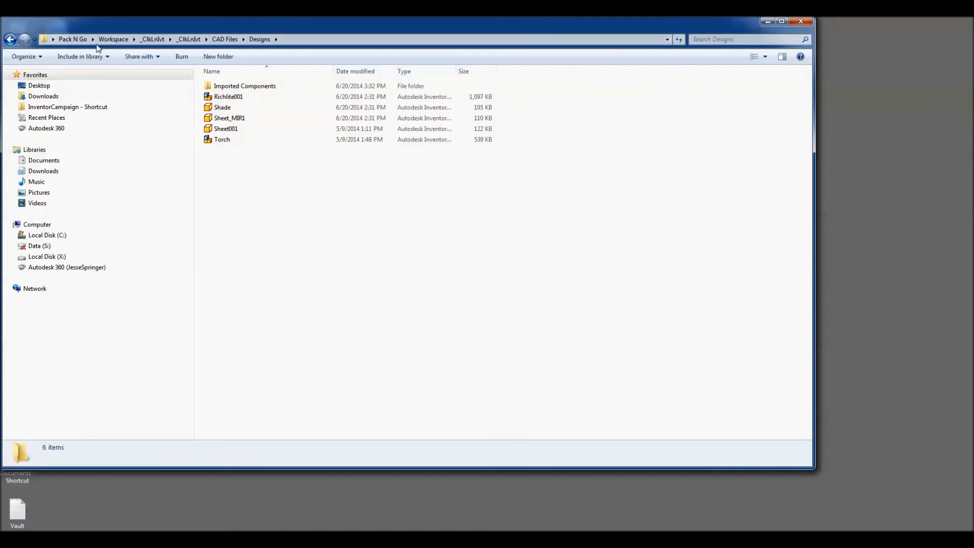
left_click(23, 40)
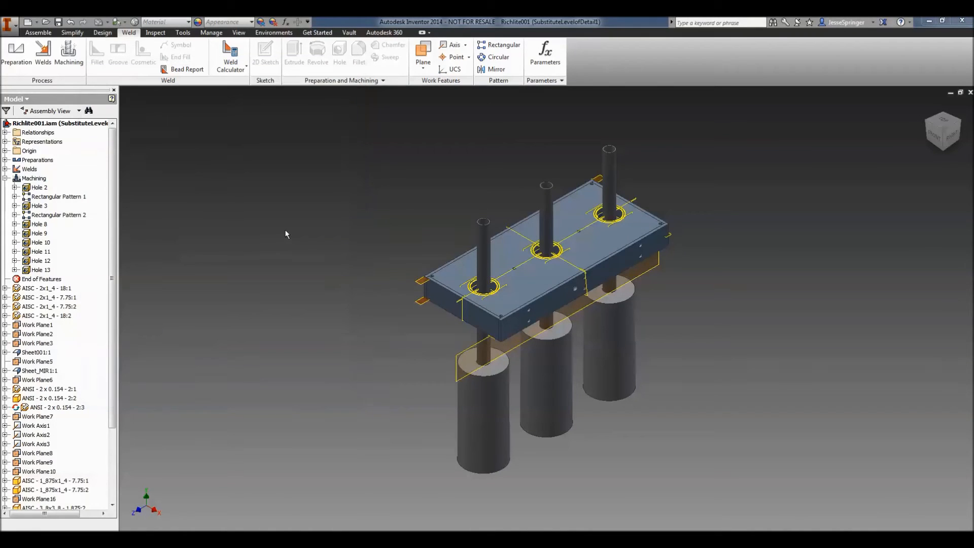
mouse_move(318, 460)
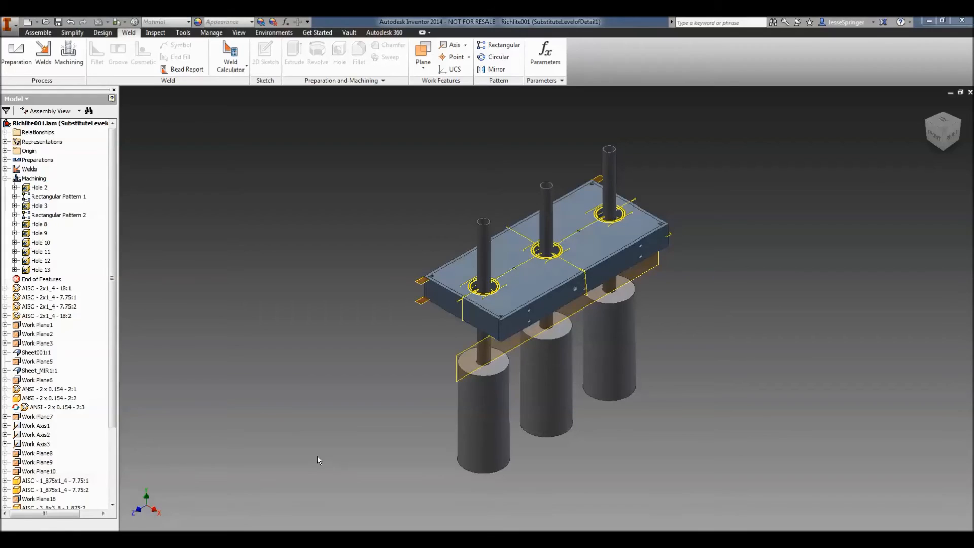
mouse_move(449, 433)
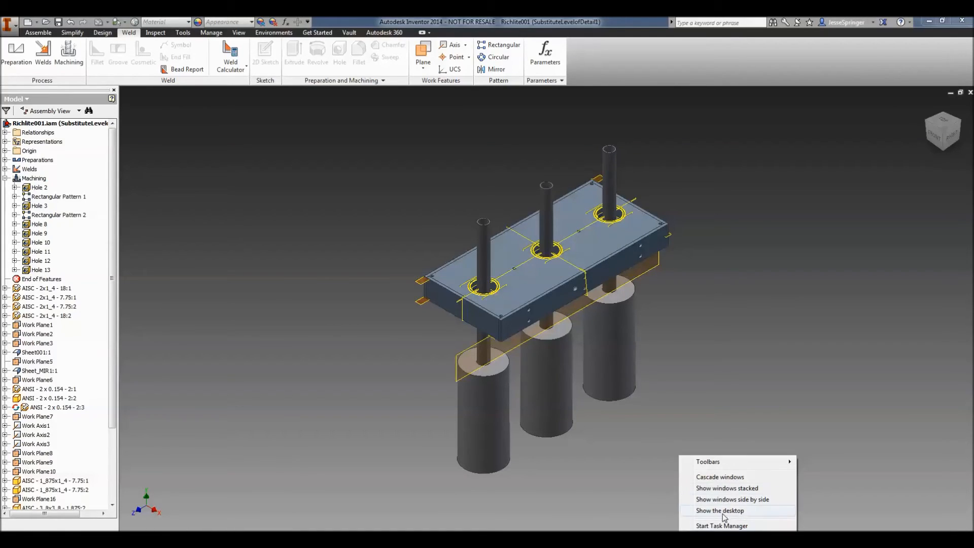
Show the Pack N Go folder once more, then dismiss Explorer to leave the desktop visible.
left_click(720, 510)
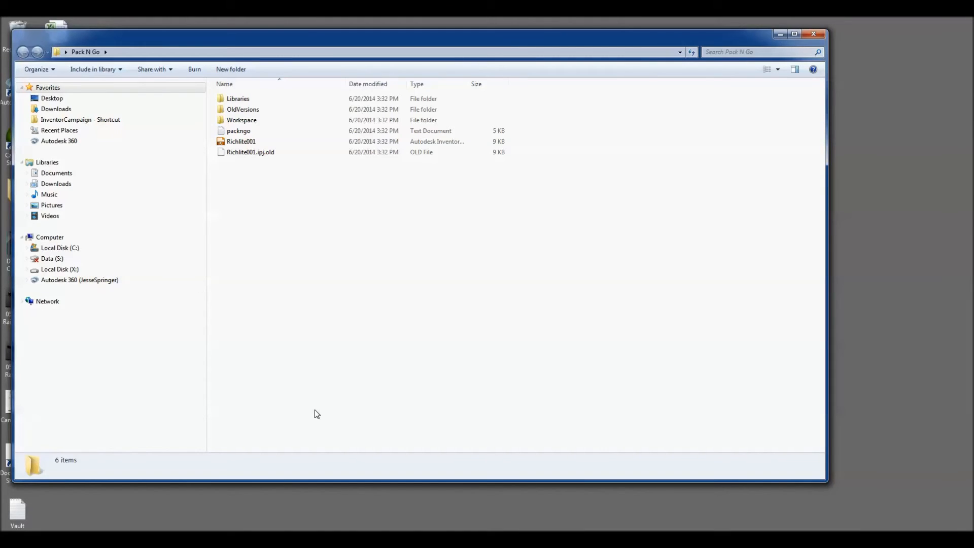
mouse_move(311, 394)
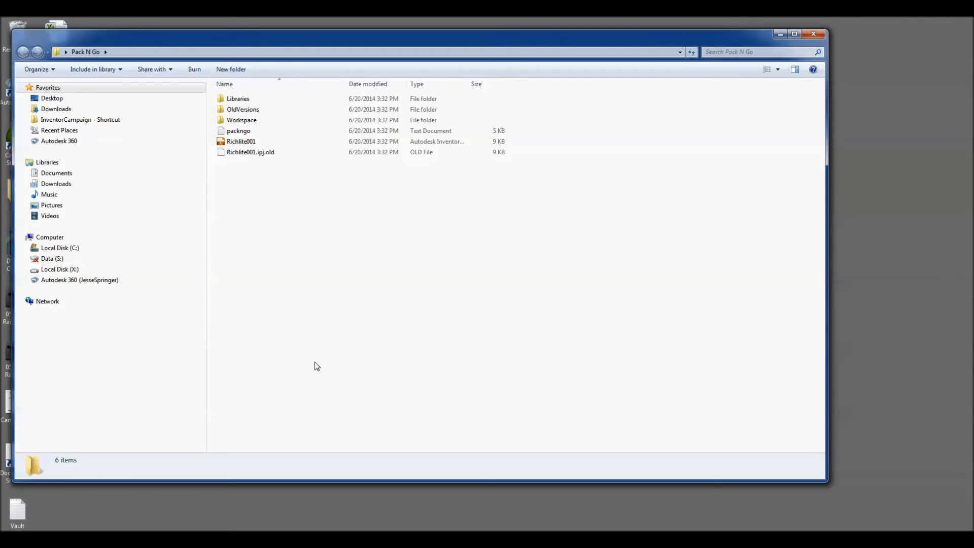
mouse_move(320, 348)
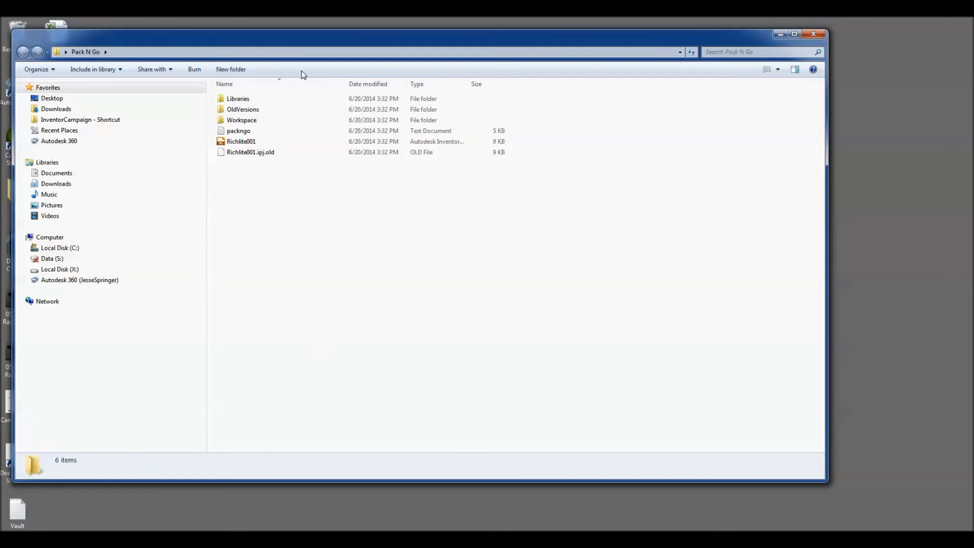
left_click(812, 34)
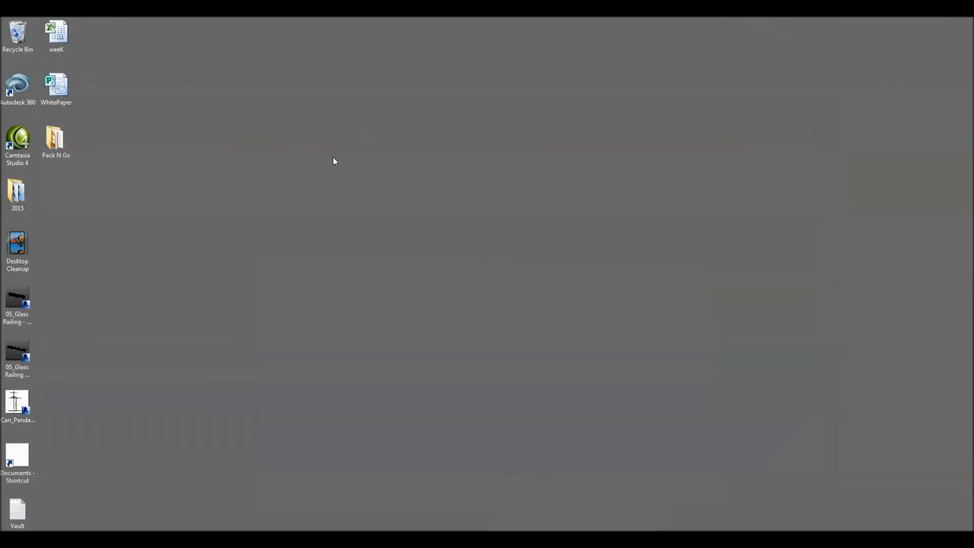